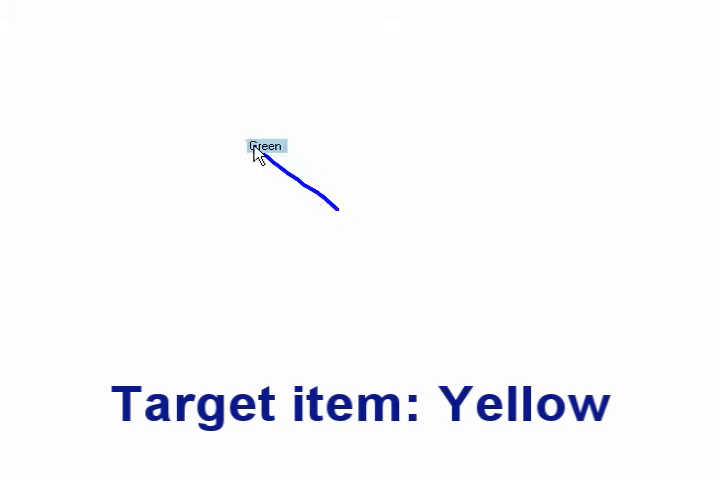
Step: Stroke toward the menu item matching the Yellow target to answer trial 2
left_click_drag(266, 147, 330, 128)
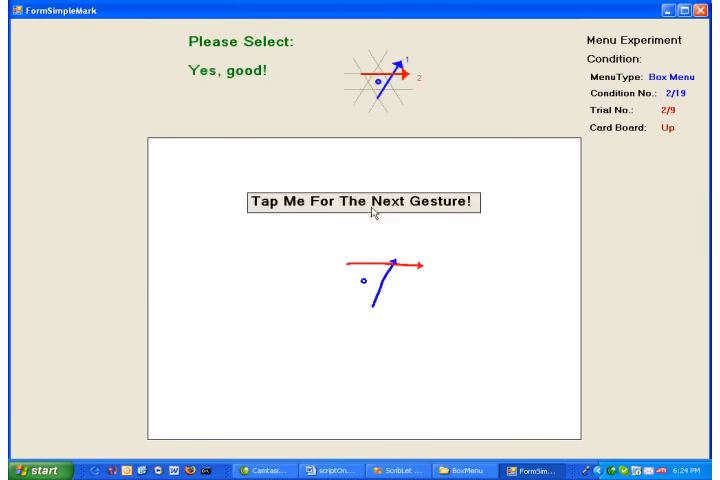
Step: Tap 'Tap Me For The Next Gesture!' twice to advance the Box Menu trials
left_click(363, 200)
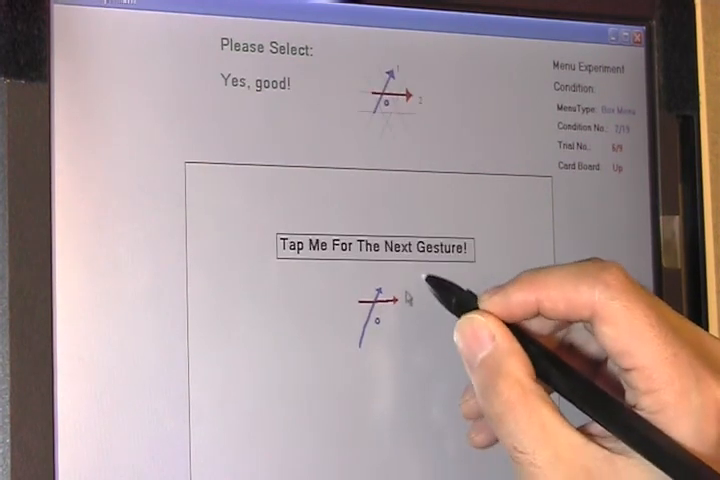
left_click(375, 247)
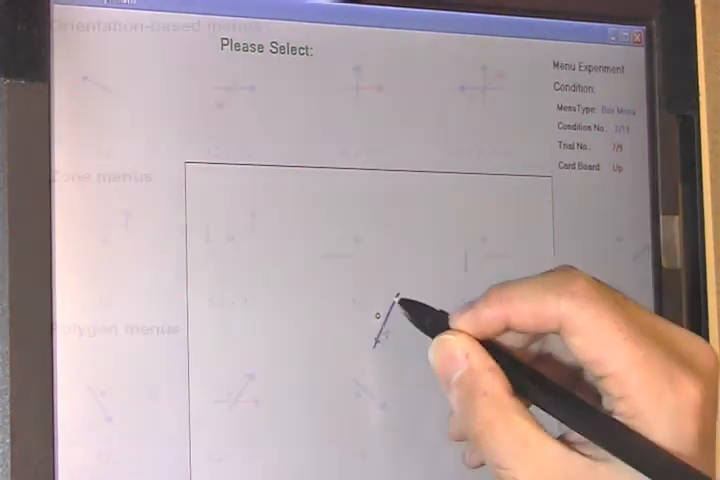